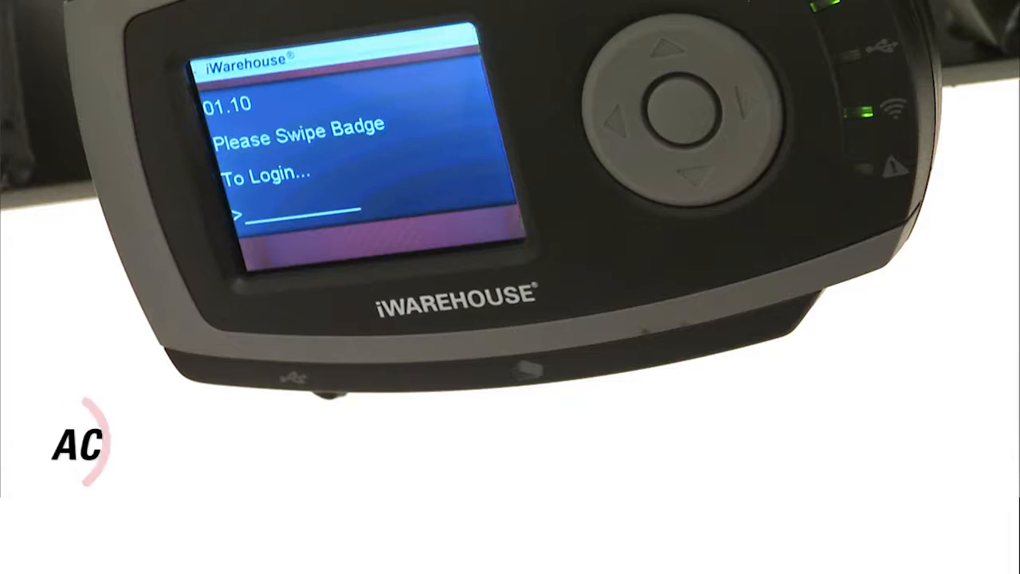
Leave the iMetrics usage chart for the iAlert report of fault codes 66 and 67 at location 991.
{"action": "left_click", "coordinate": [705, 212]}
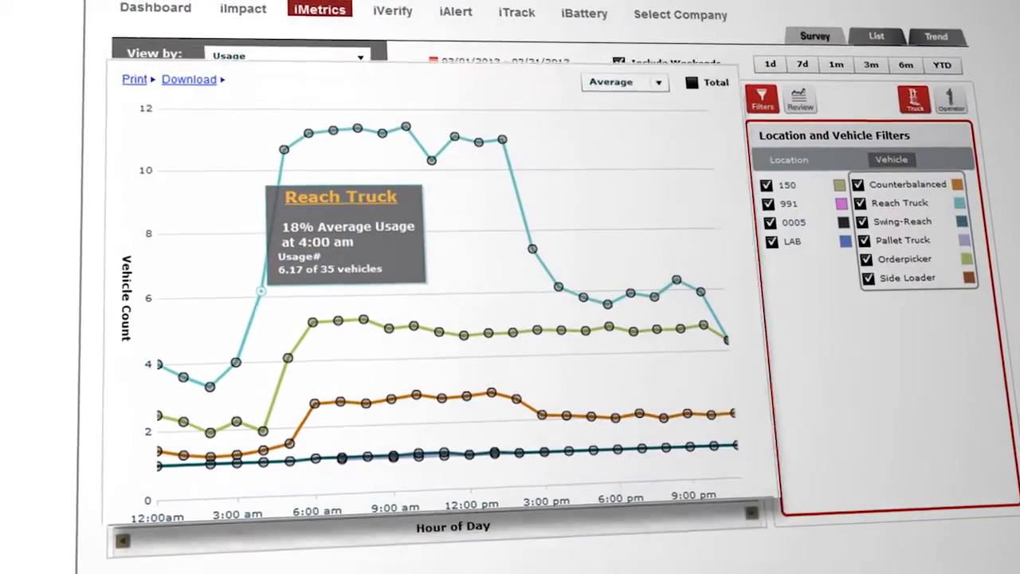
{"action": "left_click", "coordinate": [455, 12]}
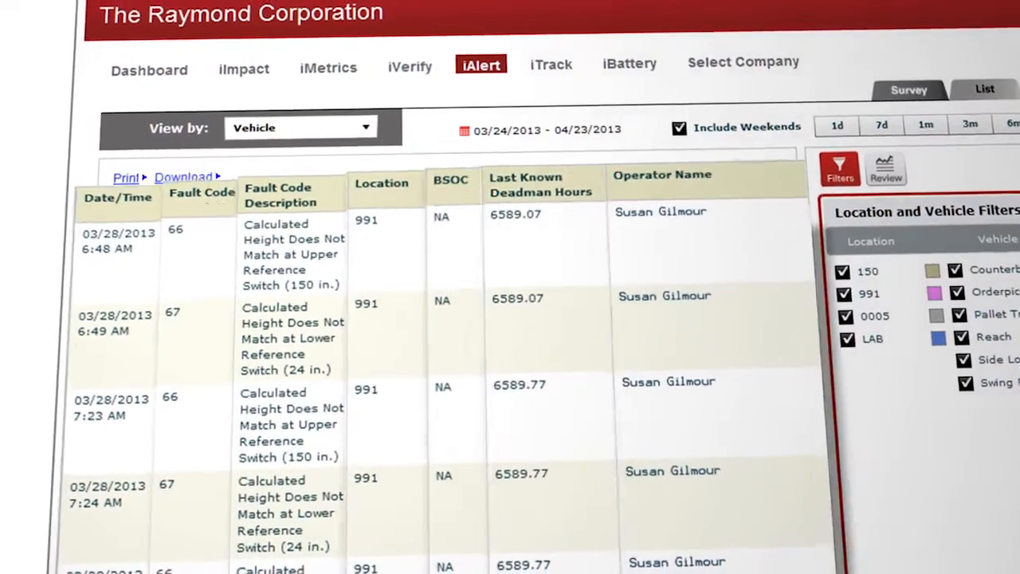